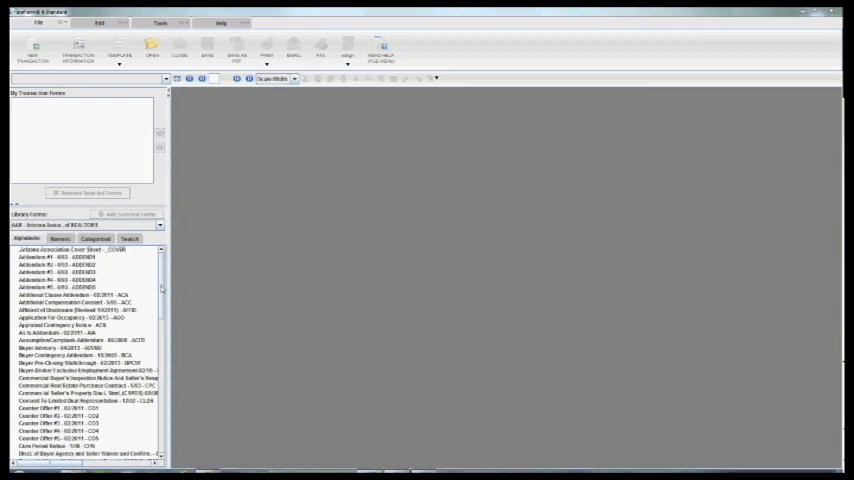
# Add the Residential Purchase Contract from the Alphabetic library to My Transaction Forms
pyautogui.scroll(-3)
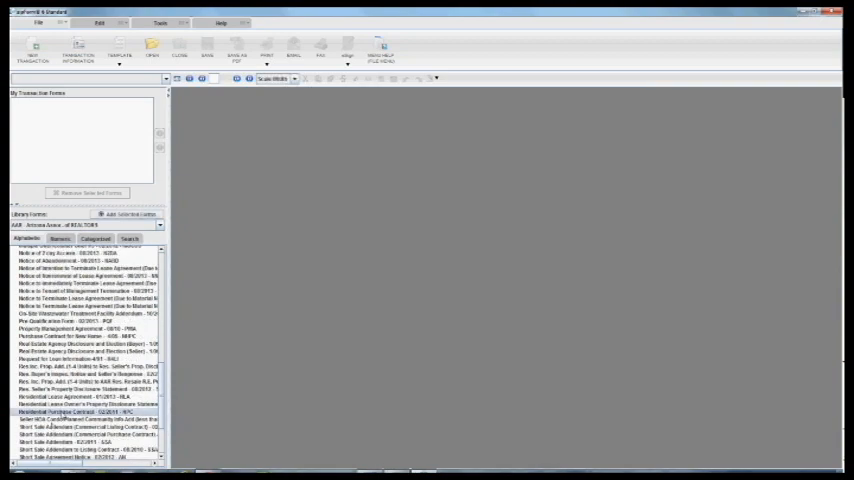
pyautogui.doubleClick(55, 412)
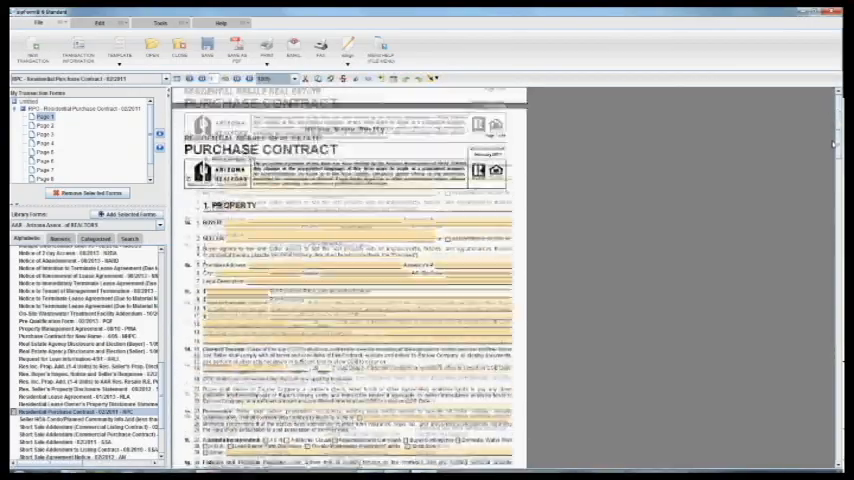
# Scroll down through the contract before entering the MLS login and listing ID
pyautogui.scroll(-3)
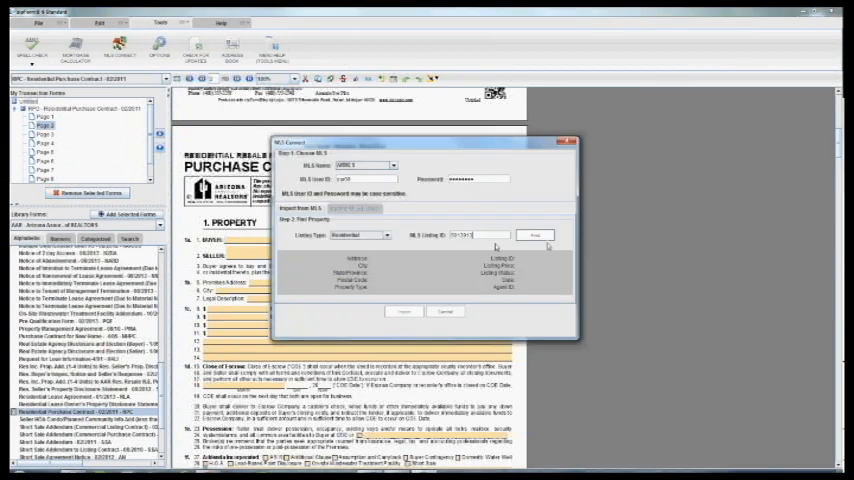
# Find the listing by its MLS number and import its address details into the contract
pyautogui.click(535, 235)
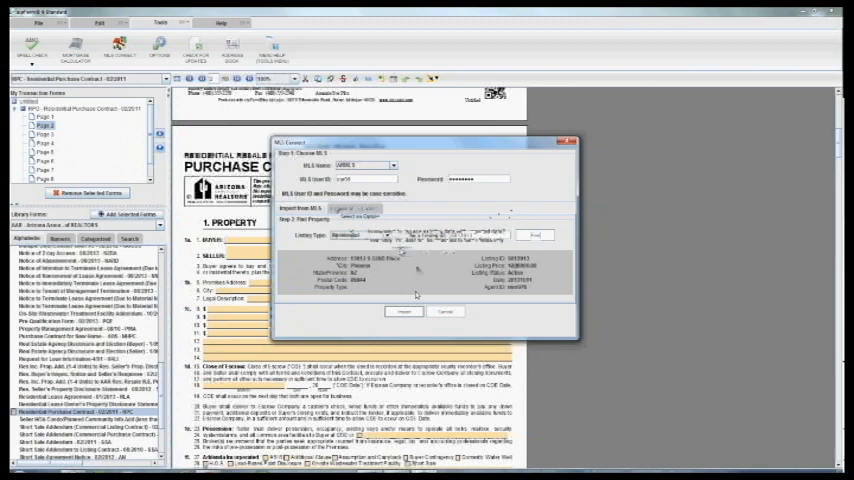
pyautogui.click(404, 311)
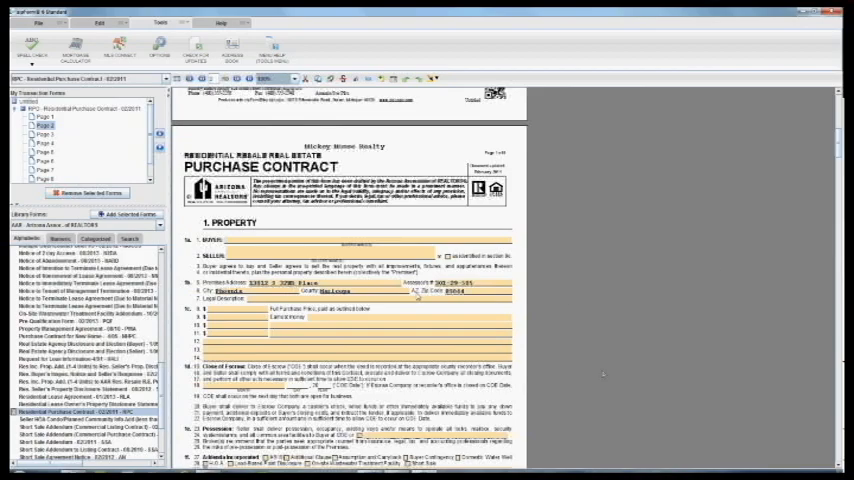
pyautogui.scroll(-3)
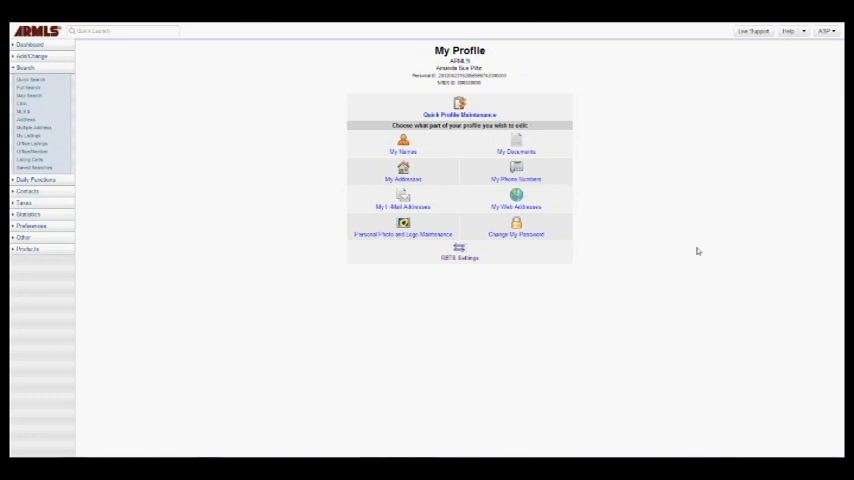
pyautogui.moveTo(615, 436)
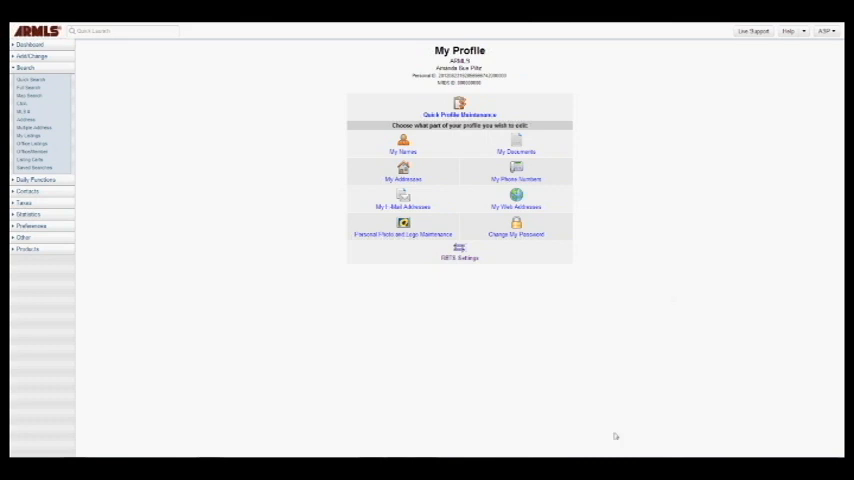
# Expand Preferences in the My Profile navigation to list the preference pages
pyautogui.click(31, 226)
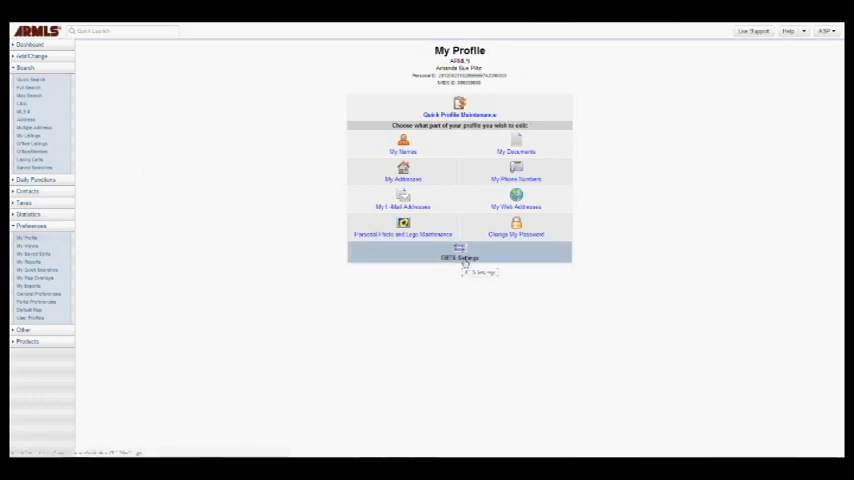
pyautogui.moveTo(460, 258)
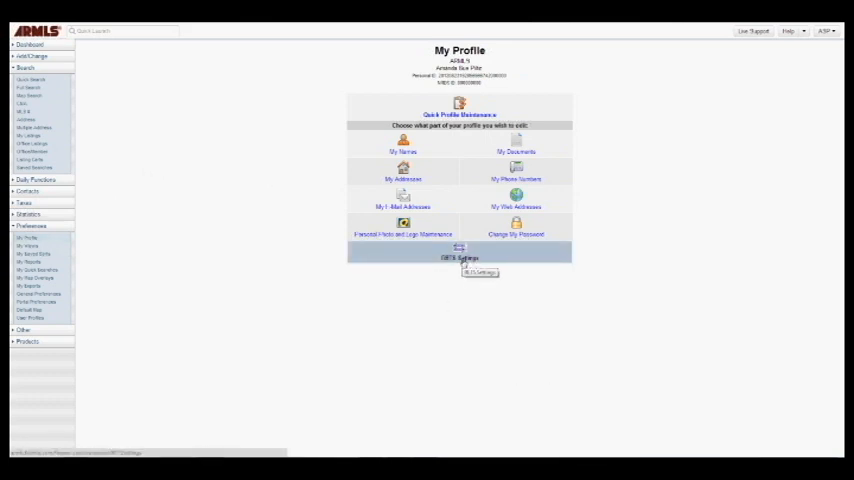
# Open RETS Settings and save the new RETS password for third-party products
pyautogui.click(459, 258)
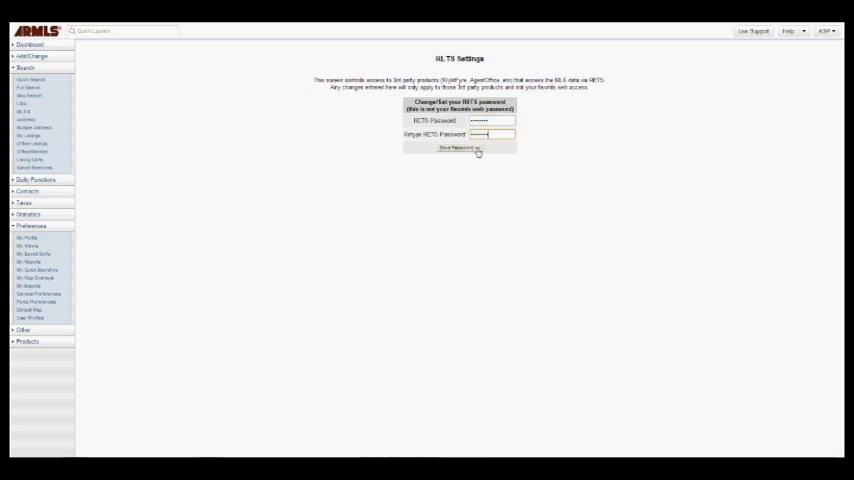
pyautogui.click(458, 148)
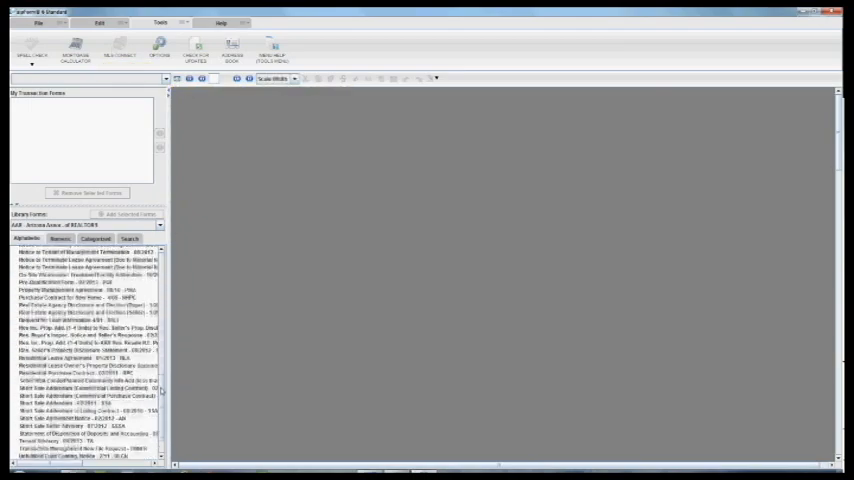
# Add the Residential Purchase Contract from the Alphabetic library to the new transaction
pyautogui.doubleClick(68, 372)
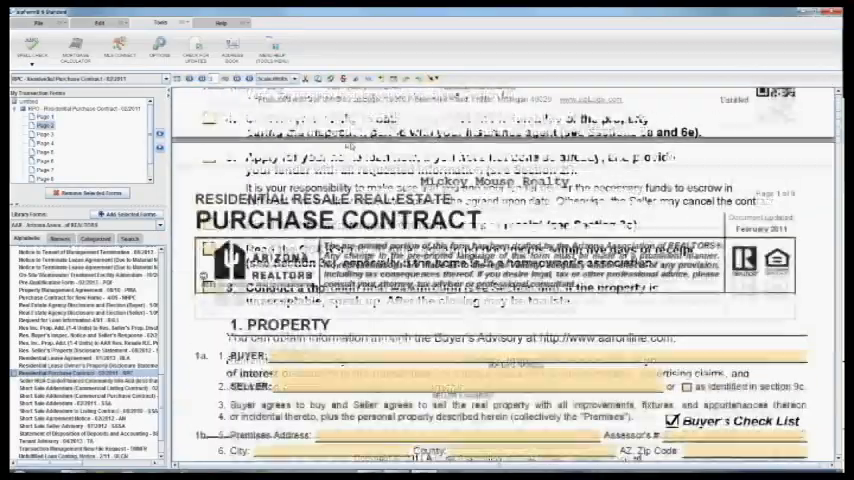
# Scroll the contract and click into the MLS User ID box in MLS Connect
pyautogui.scroll(-3)
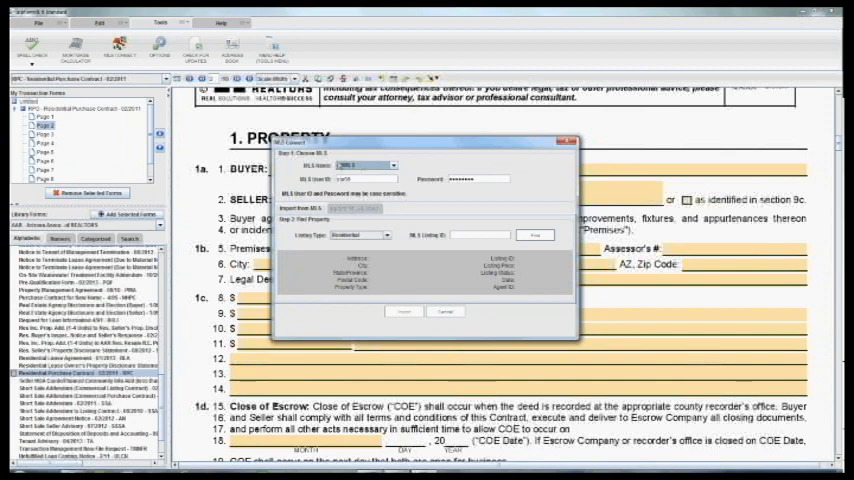
pyautogui.click(360, 165)
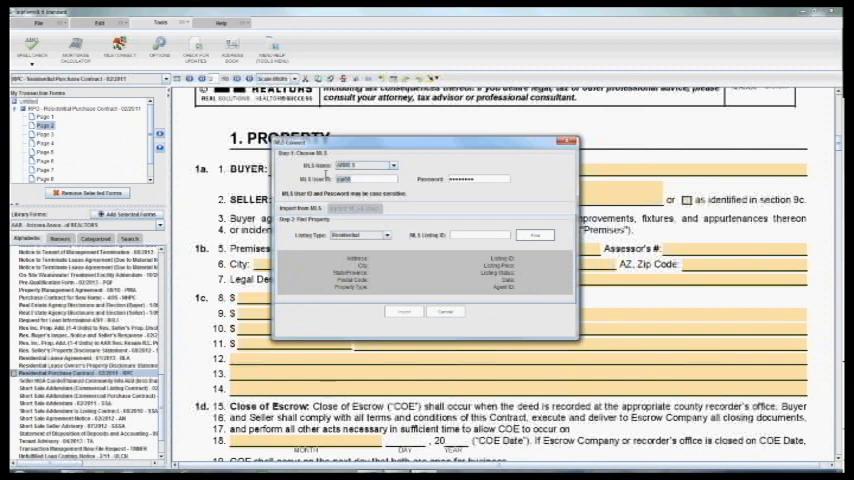